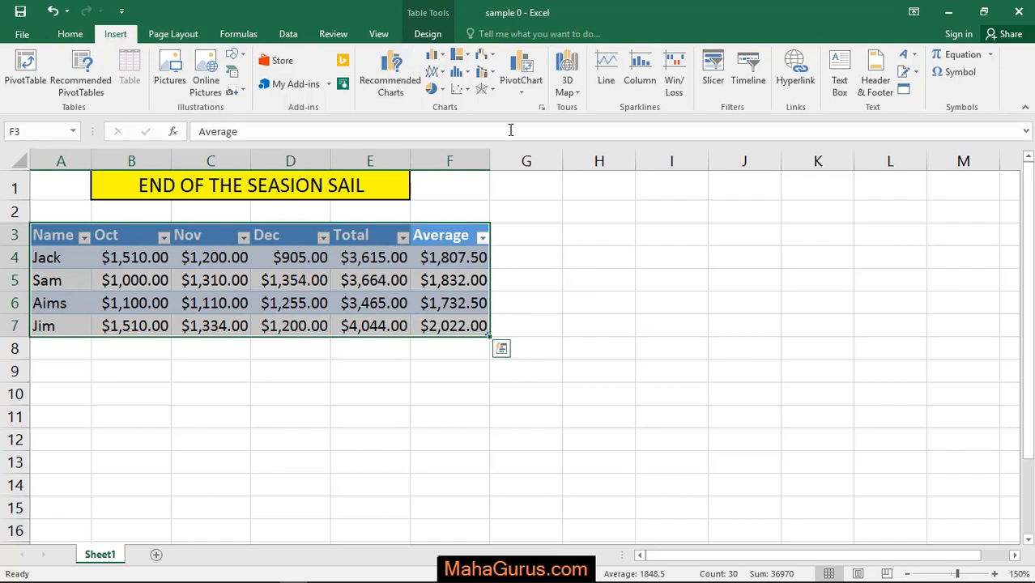
mouse_move(435, 73)
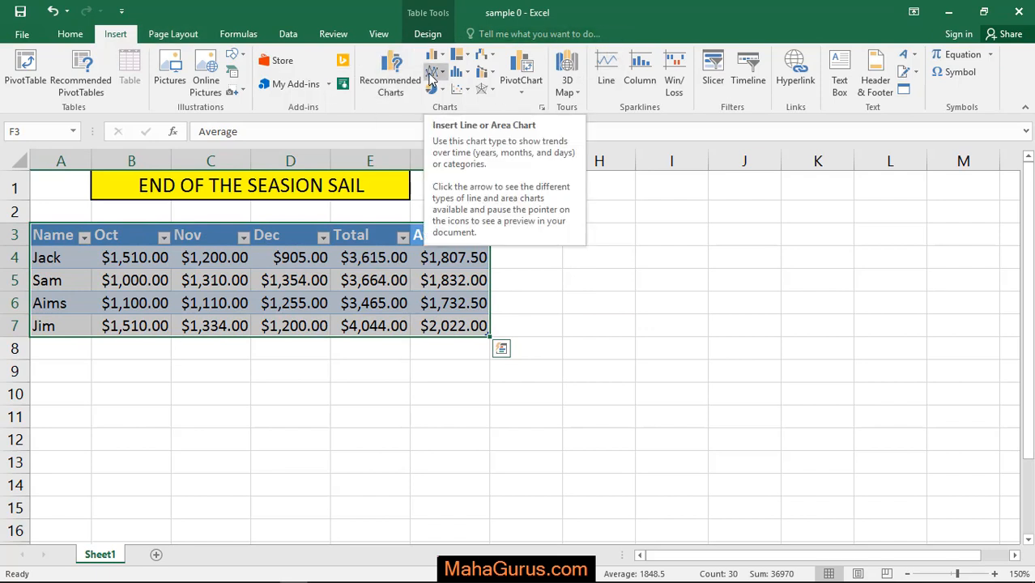
Step: Insert a 2-D Line with Markers chart of the Oct–Dec, Total and Average sales
click(436, 71)
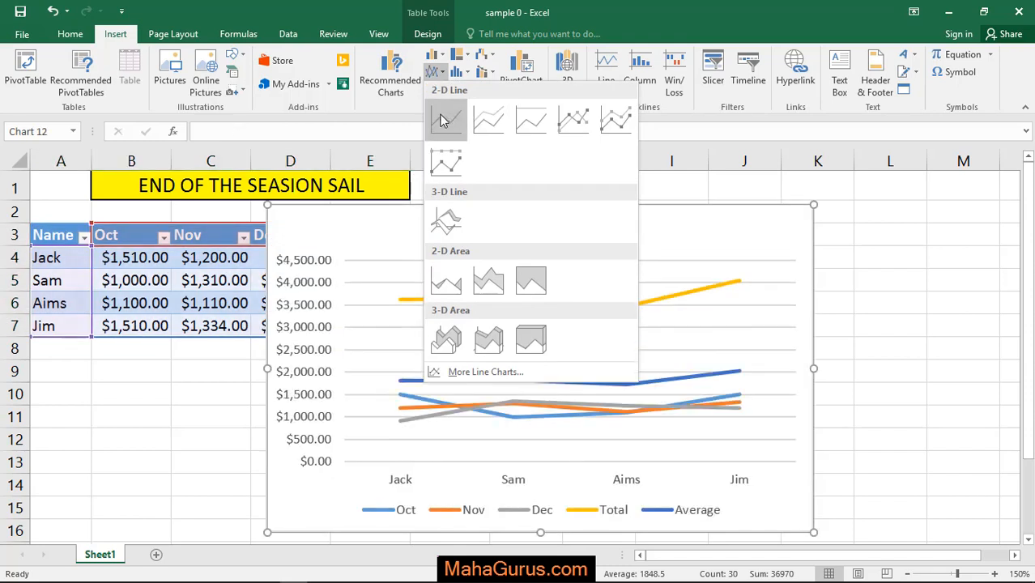
mouse_move(446, 119)
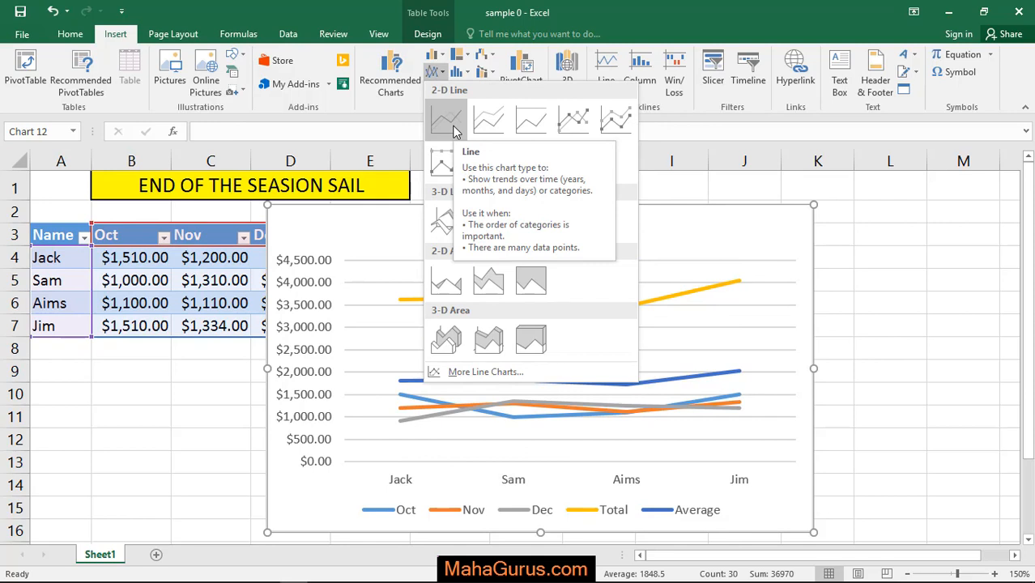
mouse_move(488, 119)
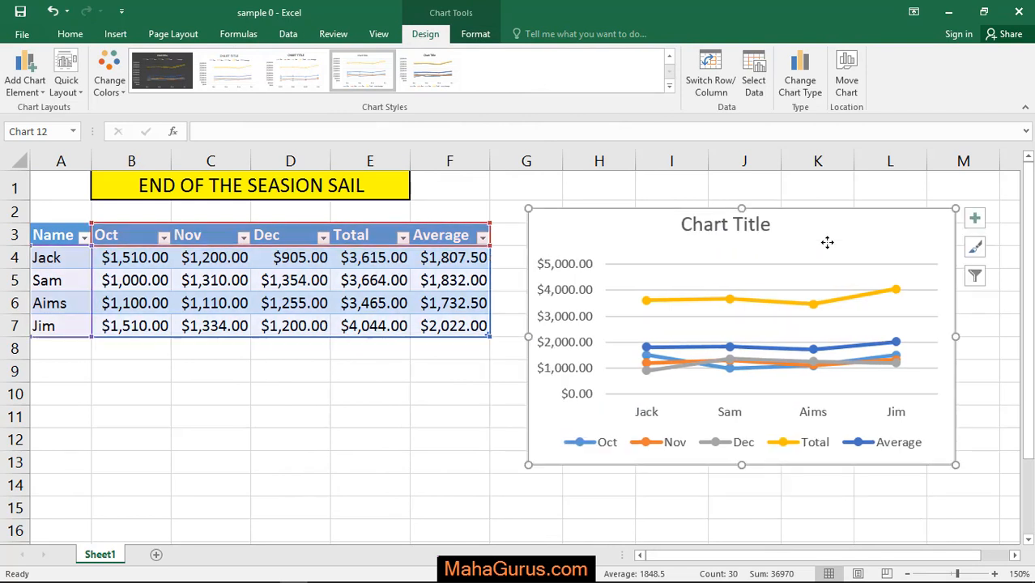
Step: Apply a dark chart style and a solid blue shape fill to the chart
click(429, 70)
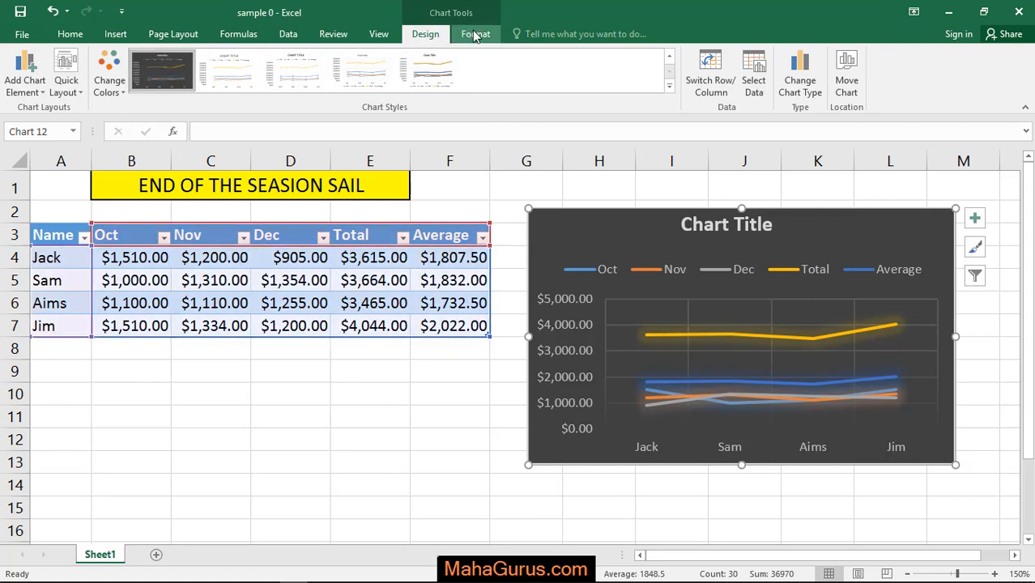
click(476, 33)
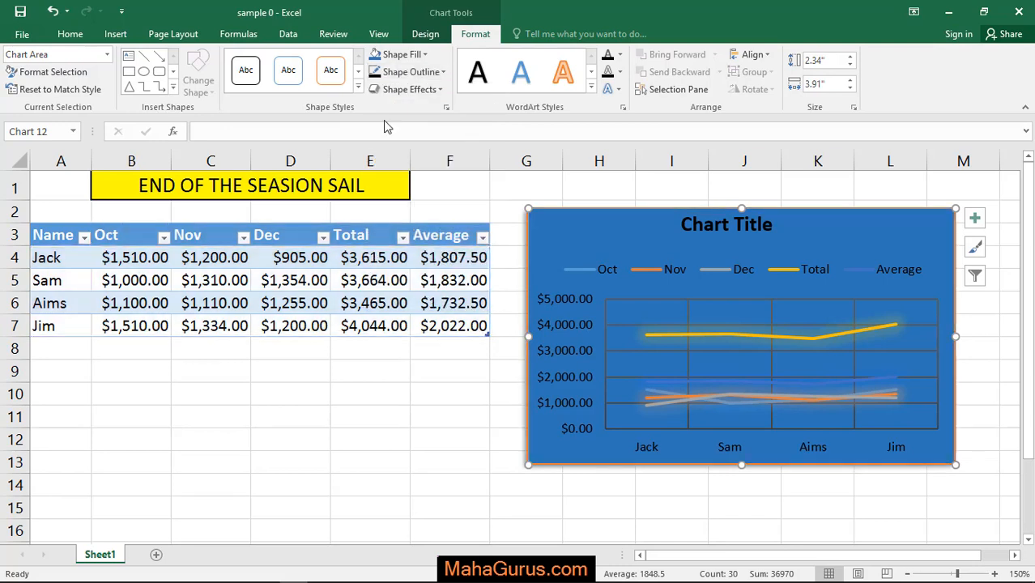
click(425, 34)
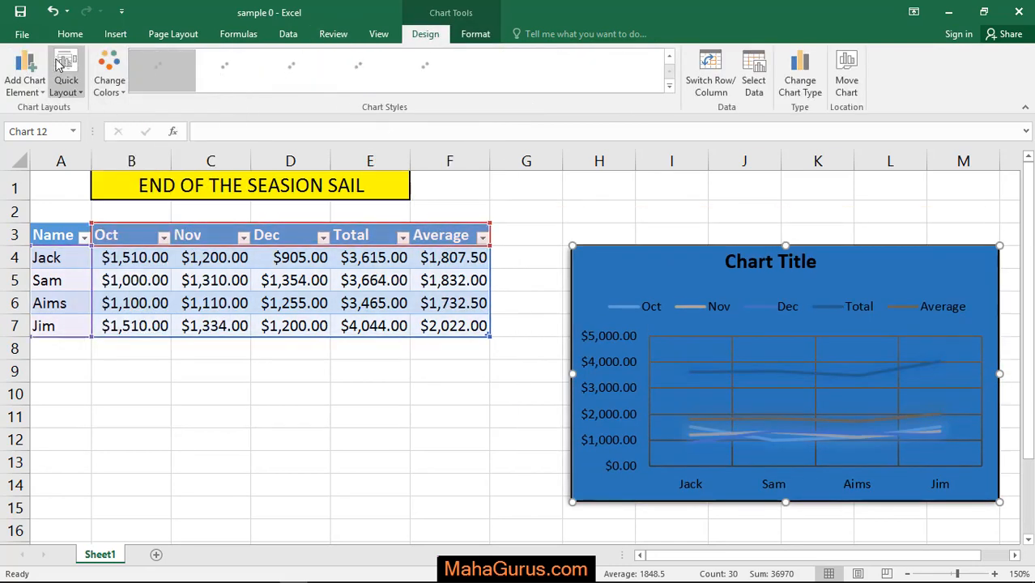
Step: Apply the quick layout with a chart title, vertical axis title and data labels
click(66, 73)
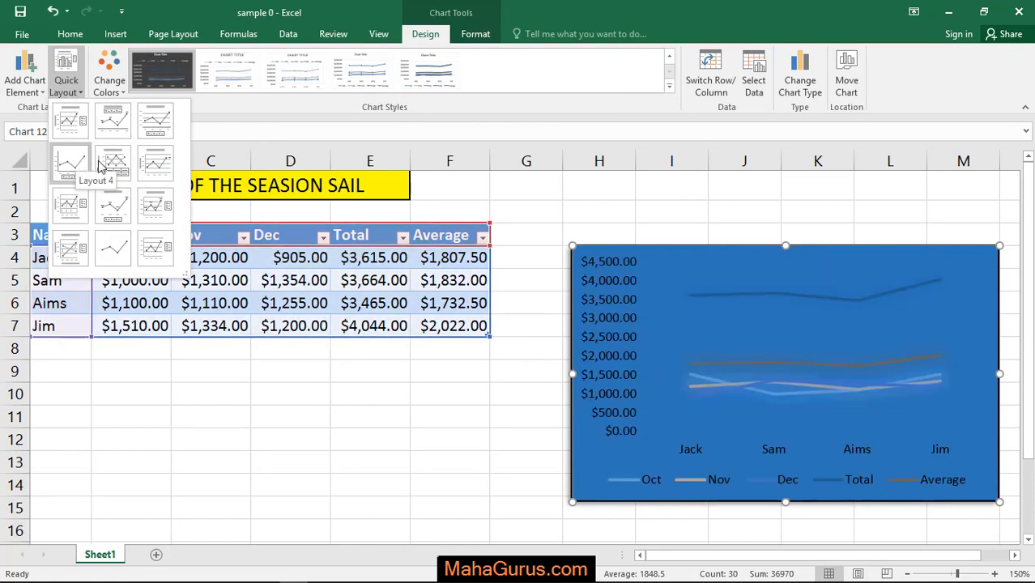
click(24, 71)
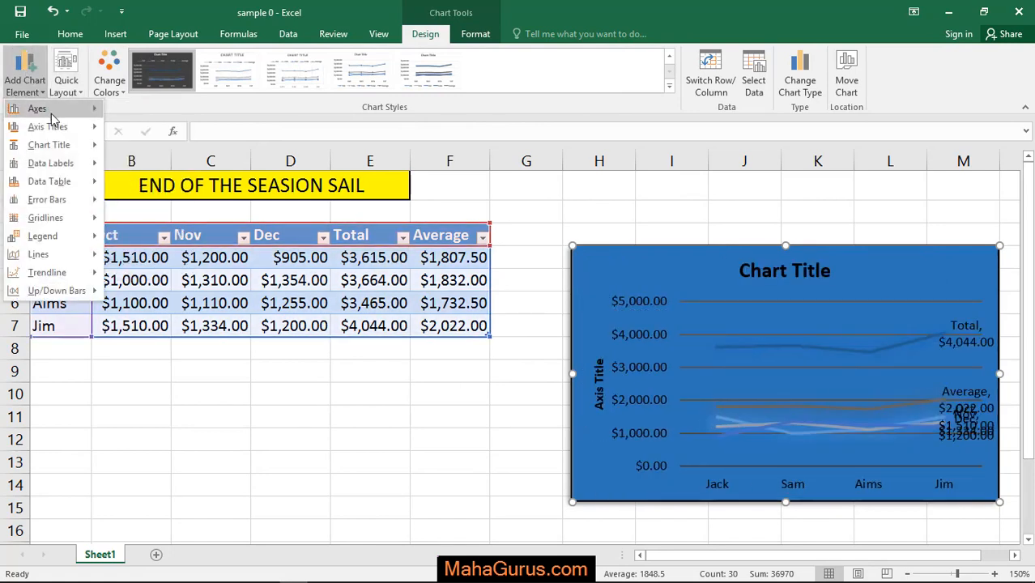
click(38, 109)
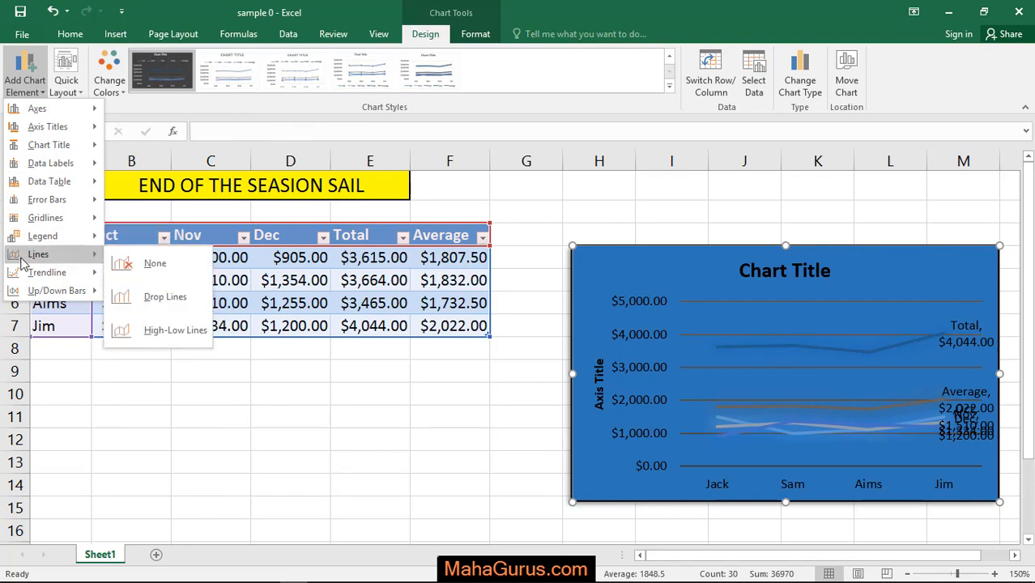
click(643, 283)
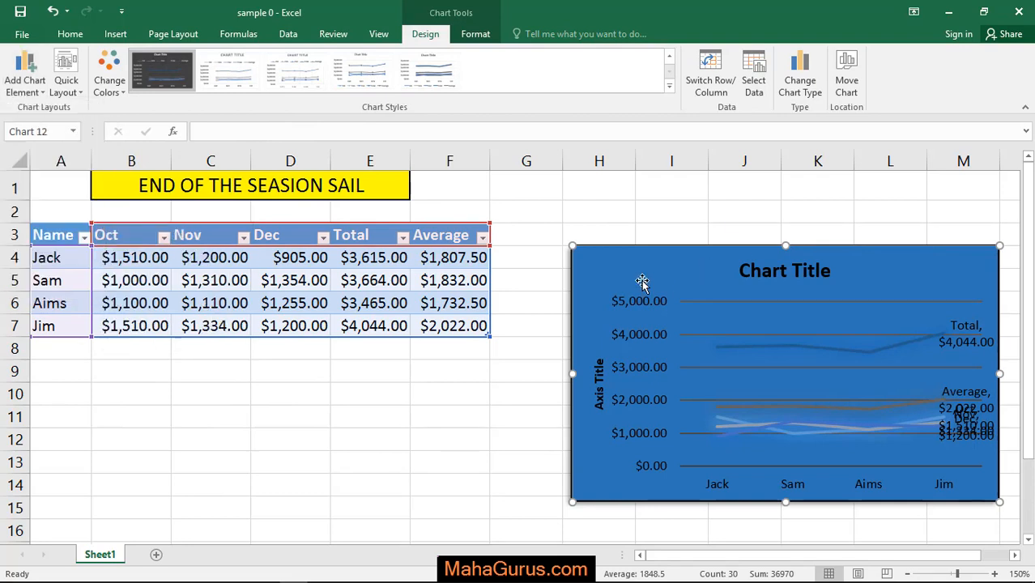
mouse_move(674, 275)
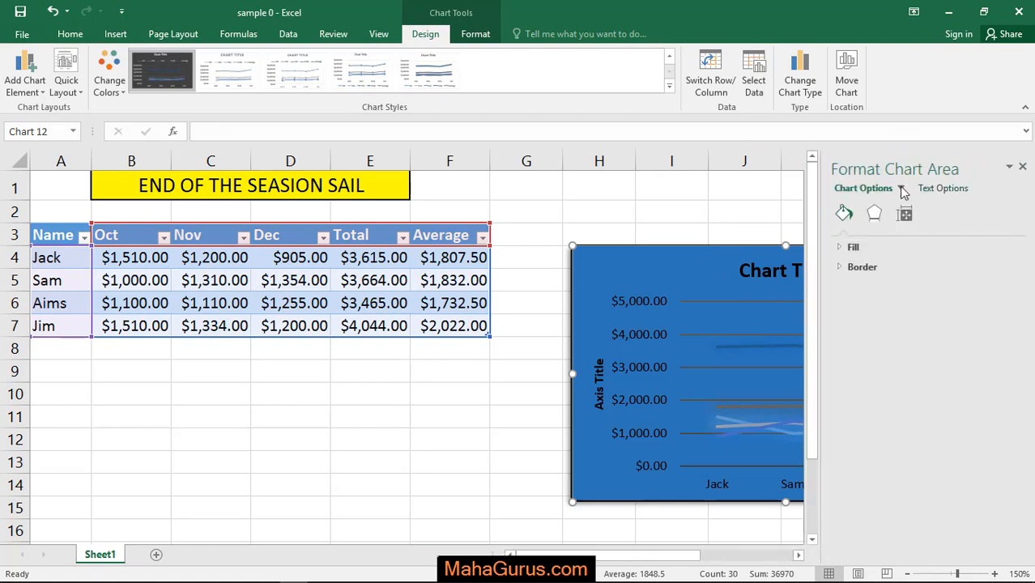
Step: Nudge the sales chart left toward the data table
click(874, 213)
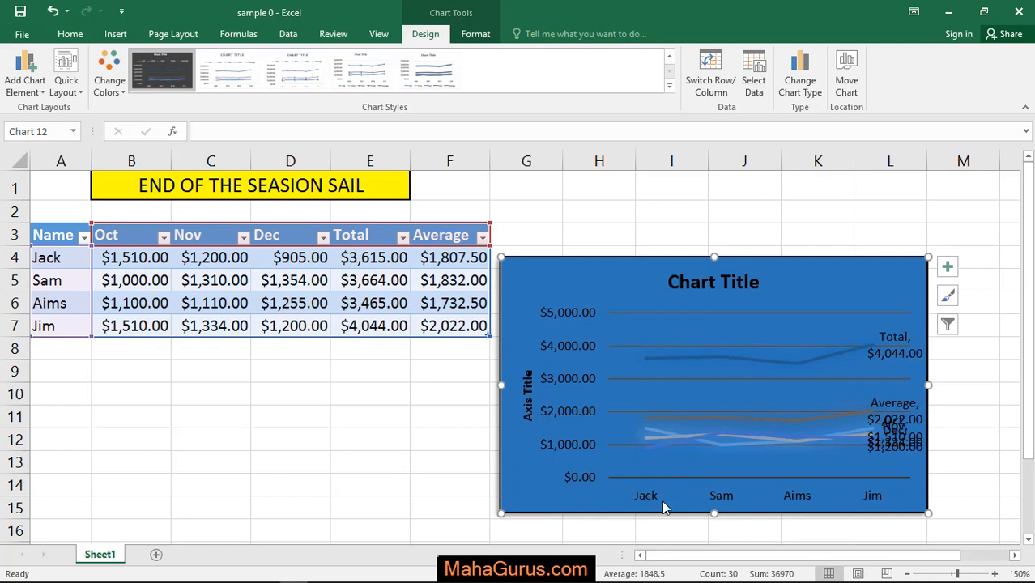
mouse_move(415, 364)
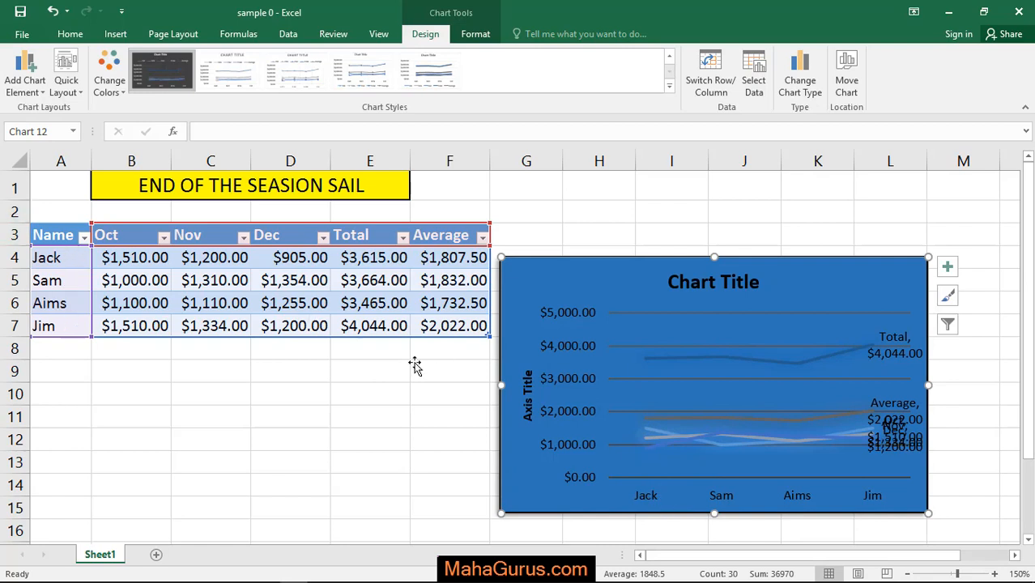
mouse_move(531, 372)
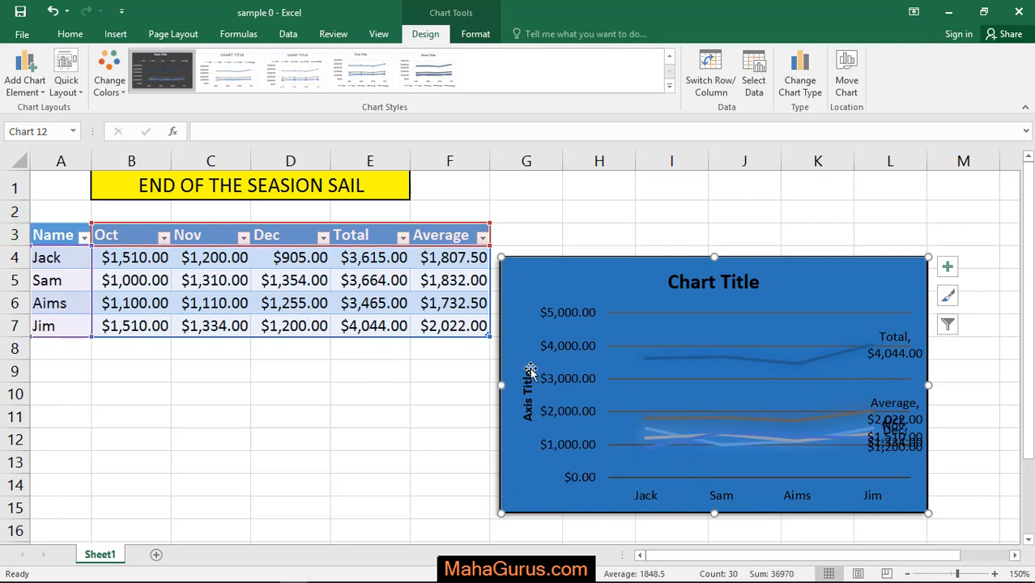
mouse_move(565, 368)
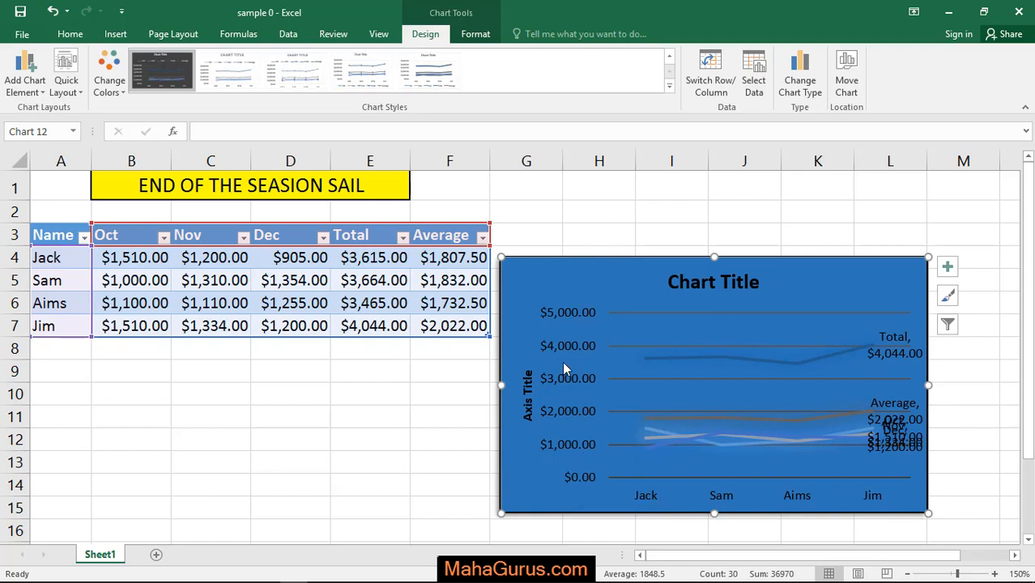
mouse_move(558, 320)
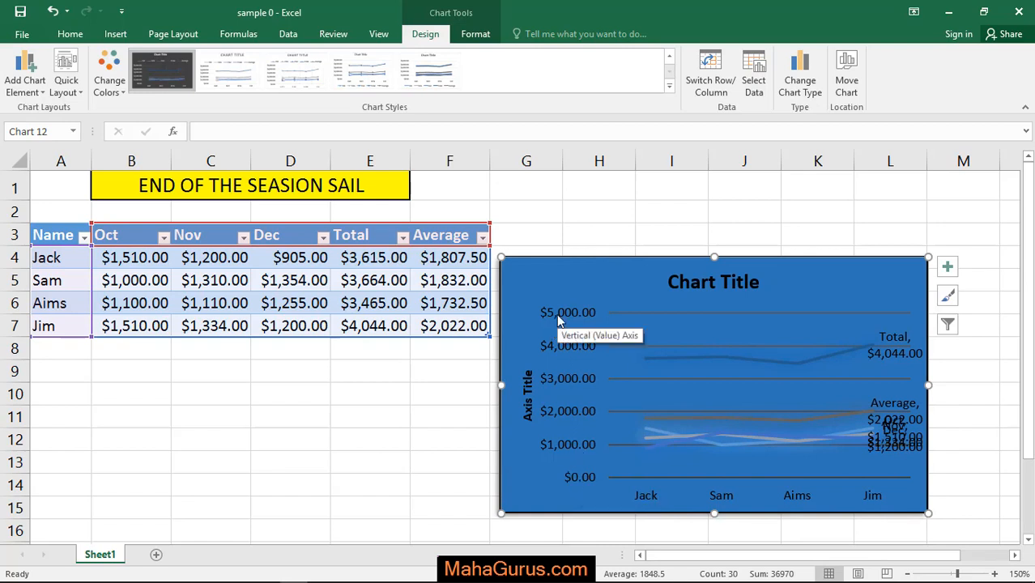
mouse_move(575, 355)
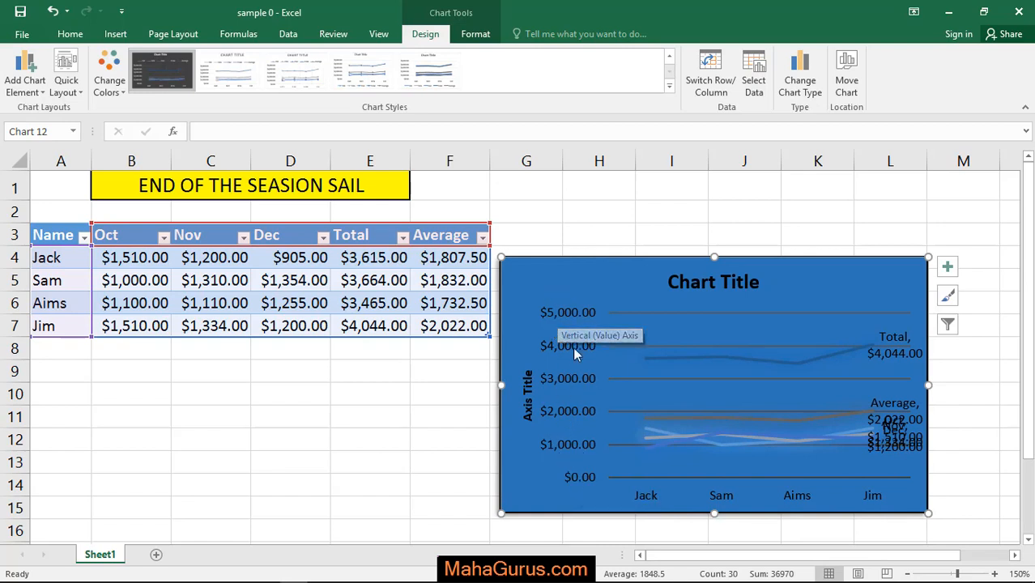
Step: Apply a glowing bright-line chart style, then deselect the chart by selecting cell F12
click(162, 71)
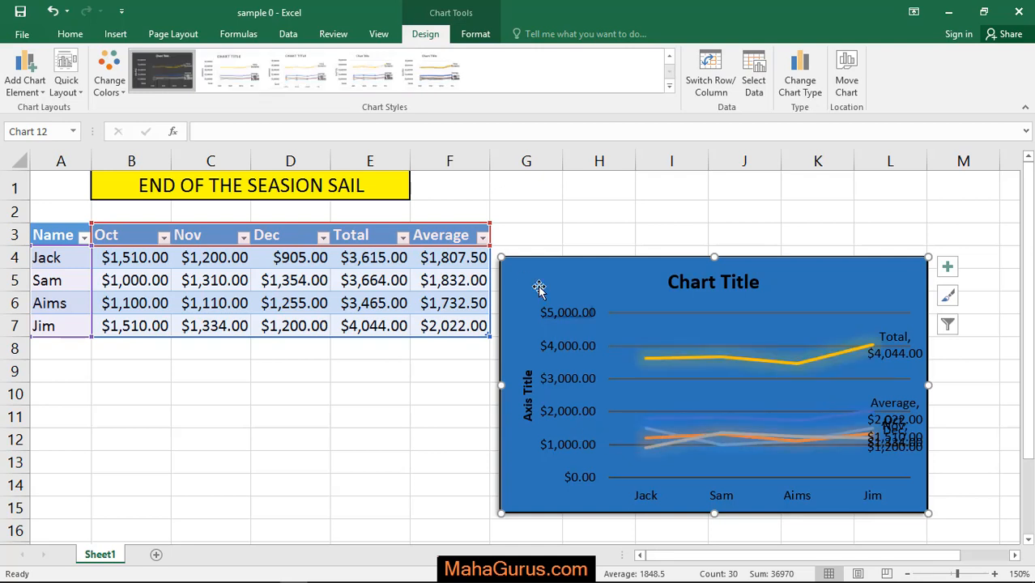
mouse_move(639, 514)
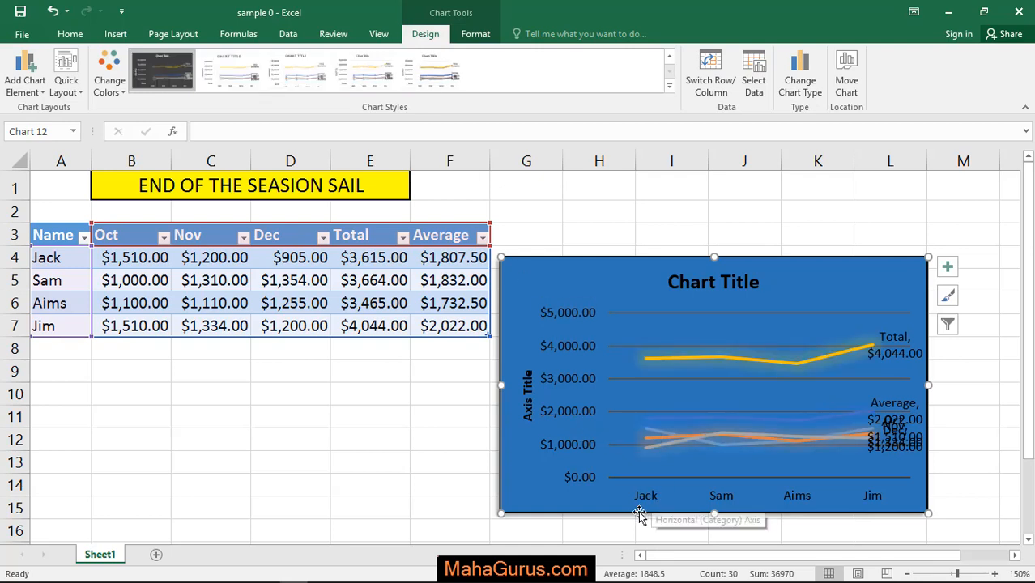
mouse_move(664, 448)
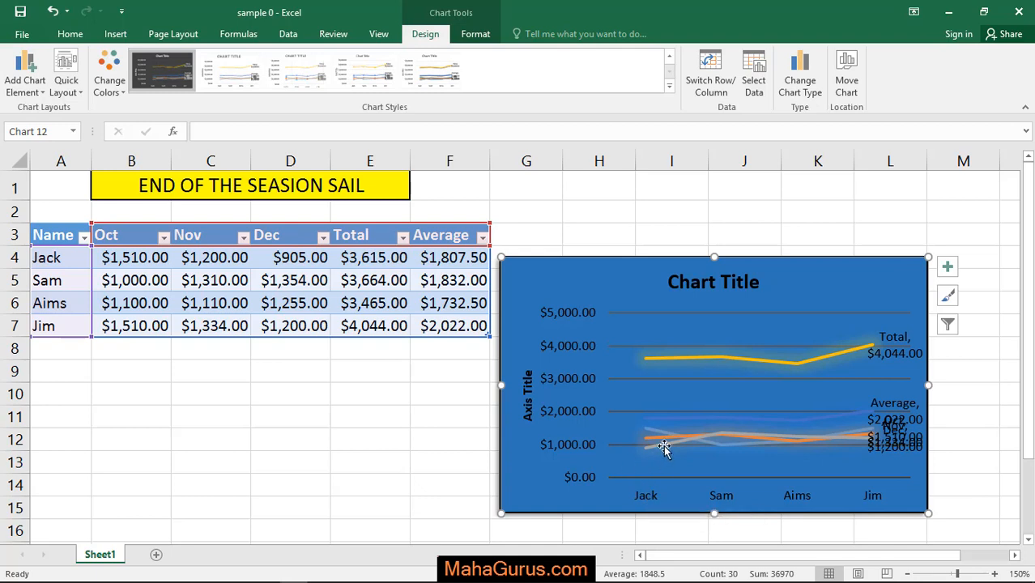
mouse_move(729, 496)
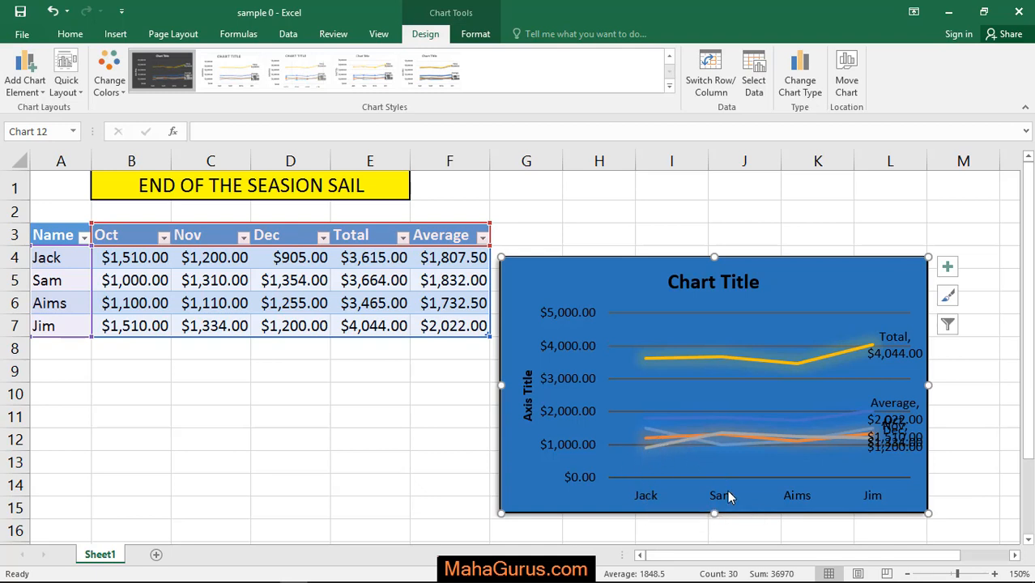
mouse_move(715, 447)
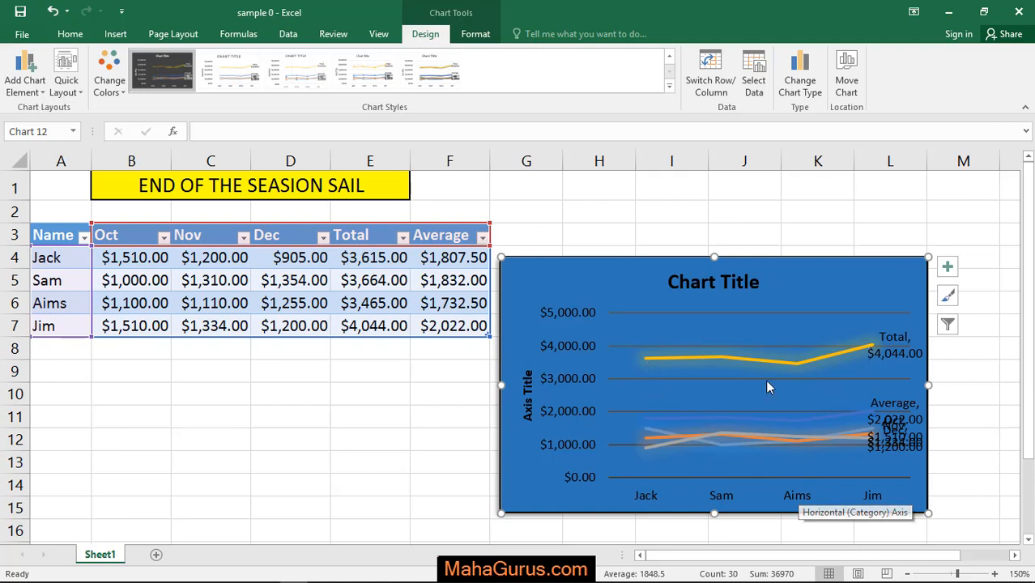
click(450, 440)
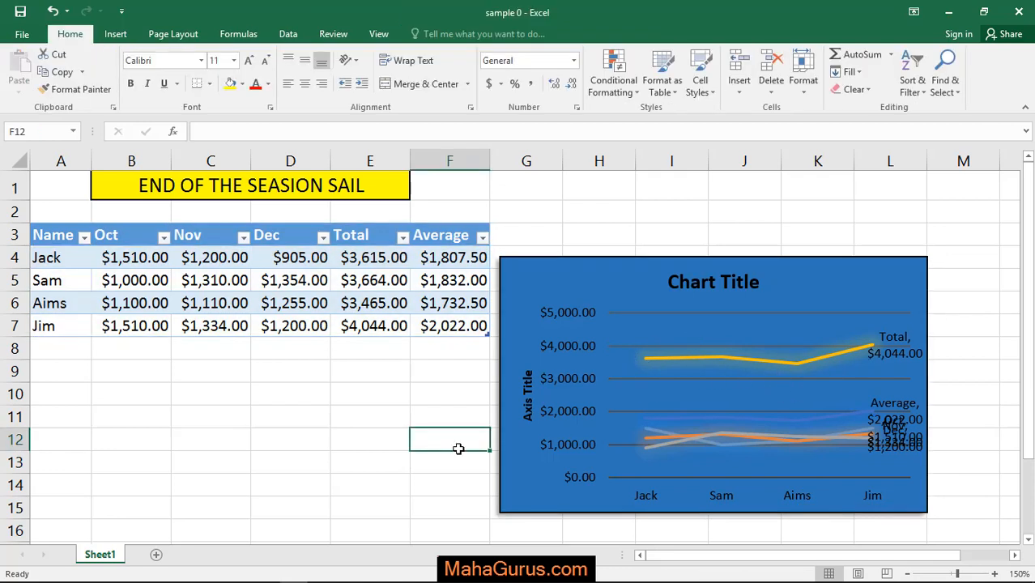